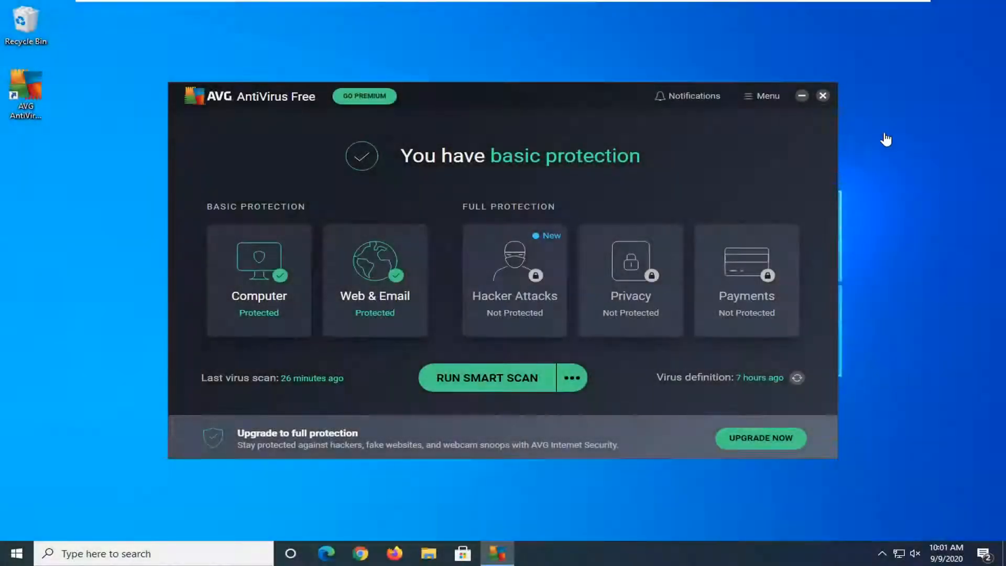
{"action": "mouse_move", "coordinate": [584, 70]}
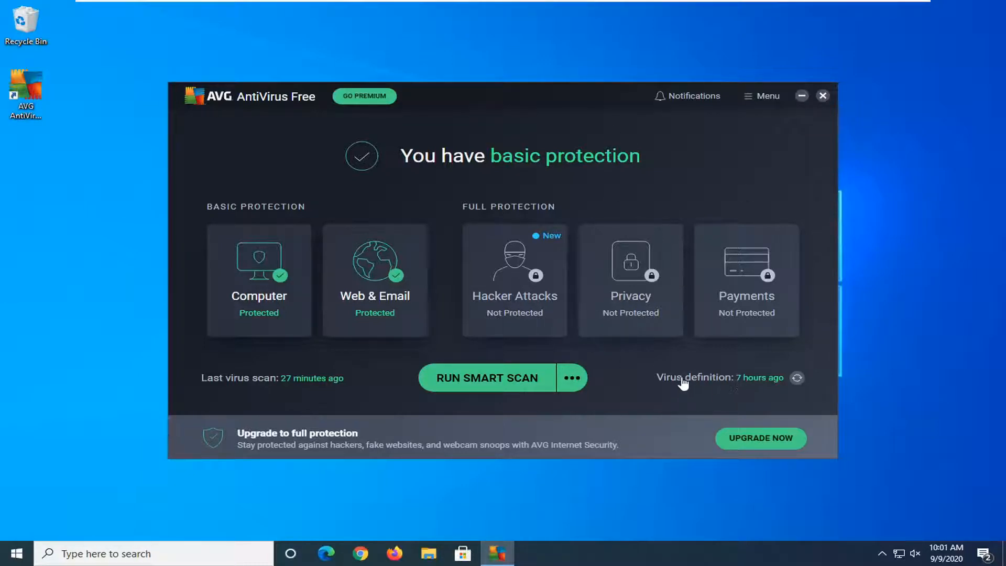
{"action": "mouse_move", "coordinate": [794, 384]}
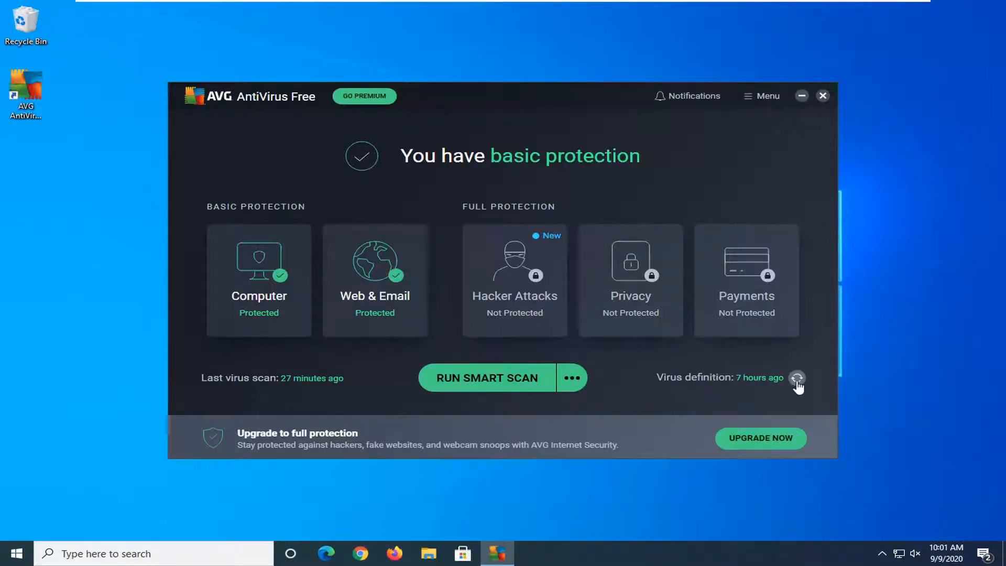
Step: Start the virus definitions update, confirm the application is up to date, and close the AVG window
{"action": "left_click", "coordinate": [797, 378]}
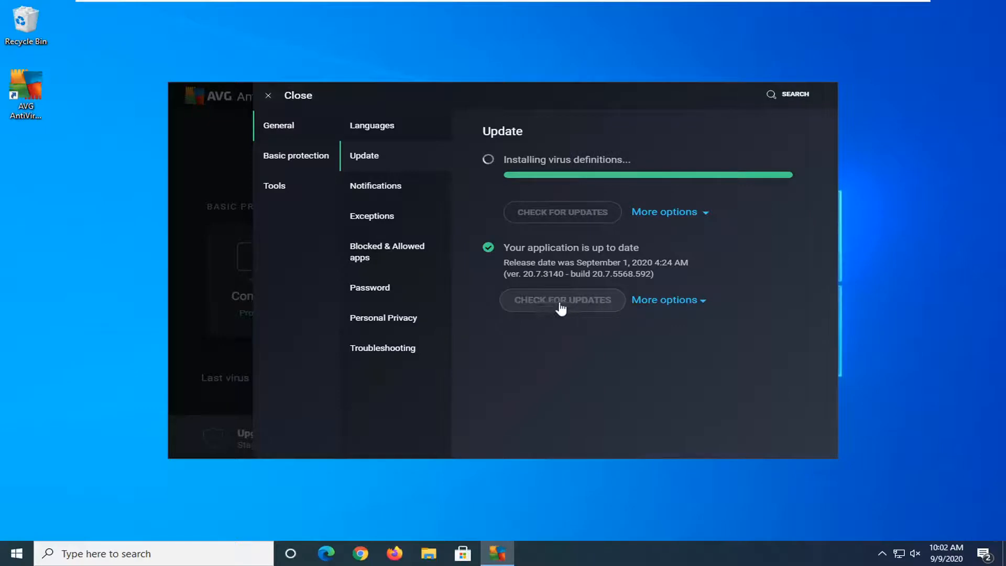
{"action": "mouse_move", "coordinate": [613, 371]}
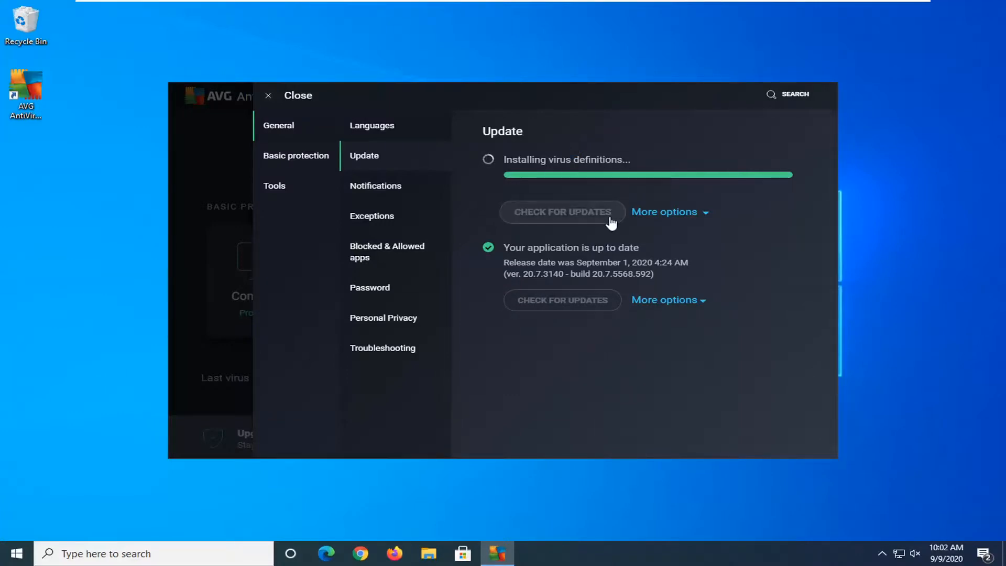
{"action": "mouse_move", "coordinate": [608, 238]}
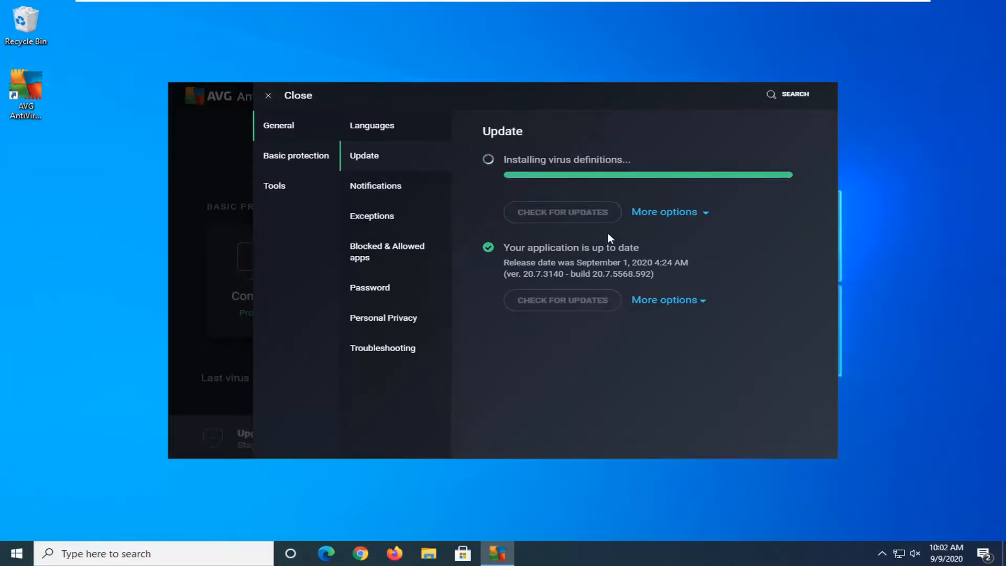
{"action": "left_click", "coordinate": [267, 96]}
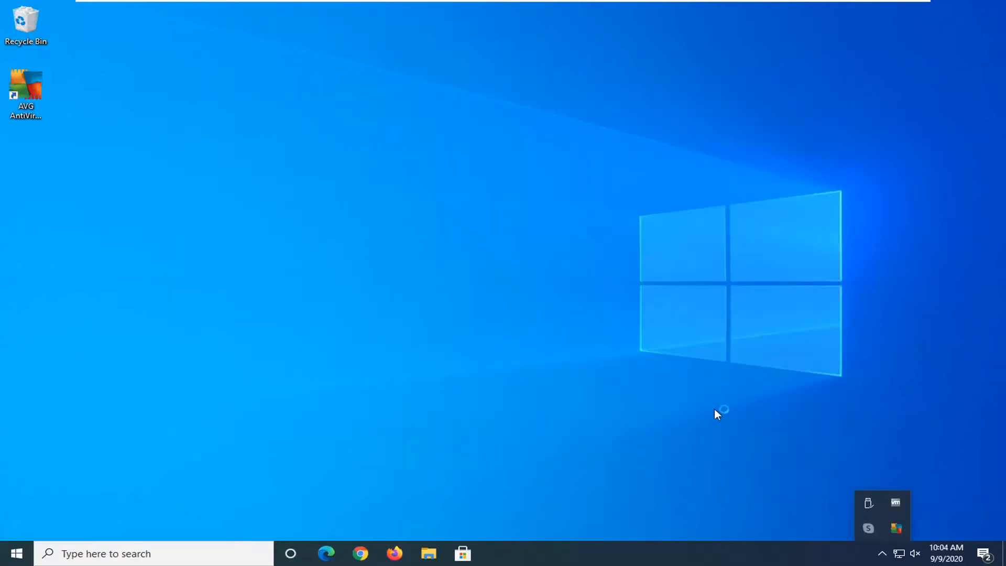